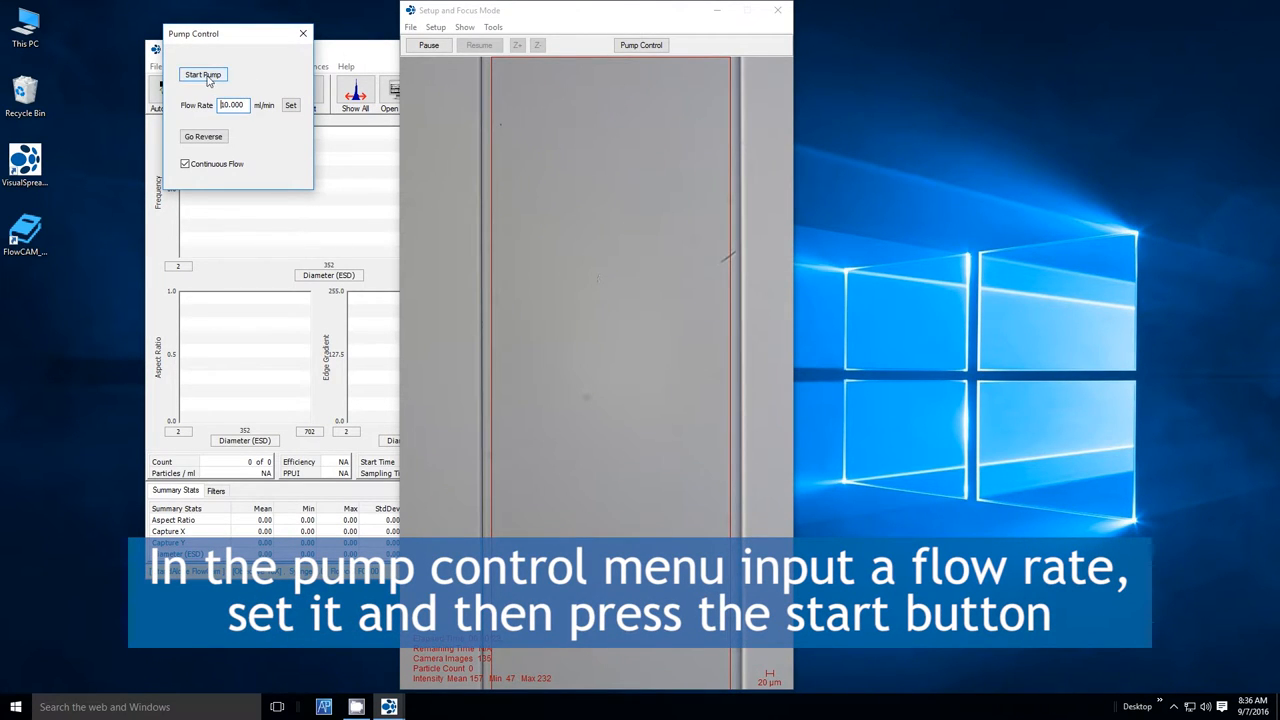
# Step: Run the pump at 10 ml/min to flow the sample, then pause it
pyautogui.click(202, 76)
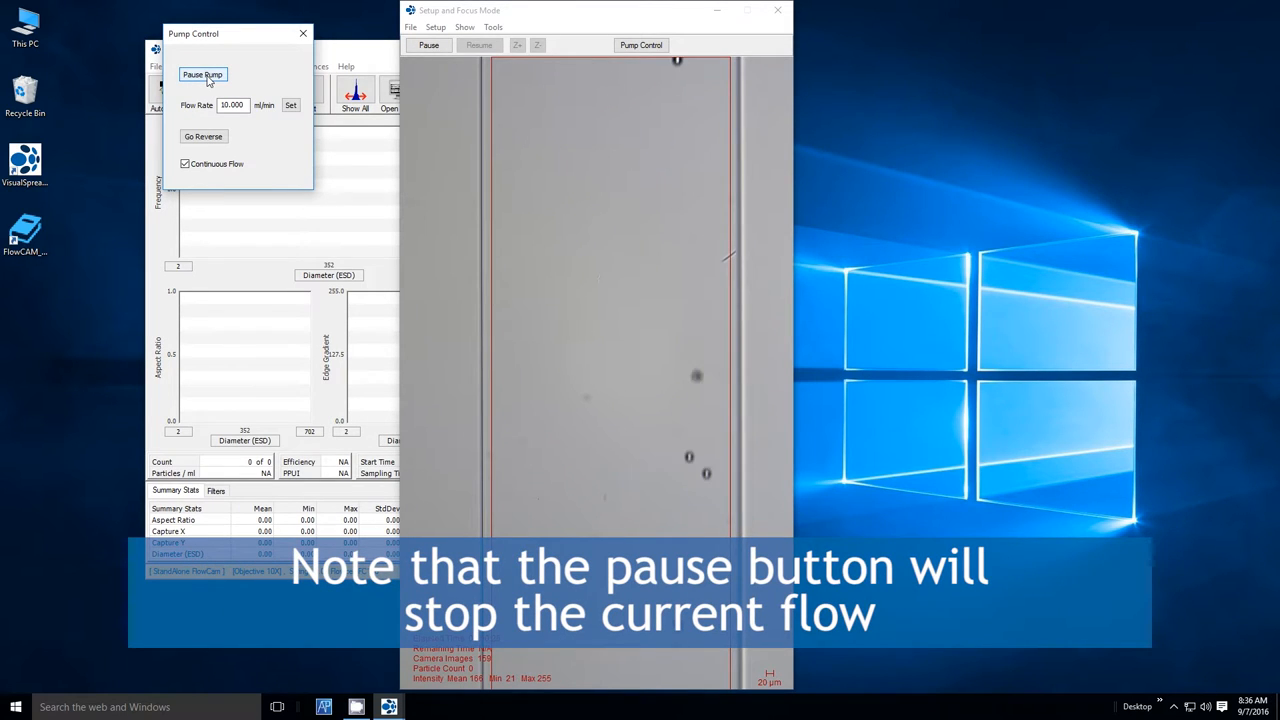
pyautogui.click(204, 74)
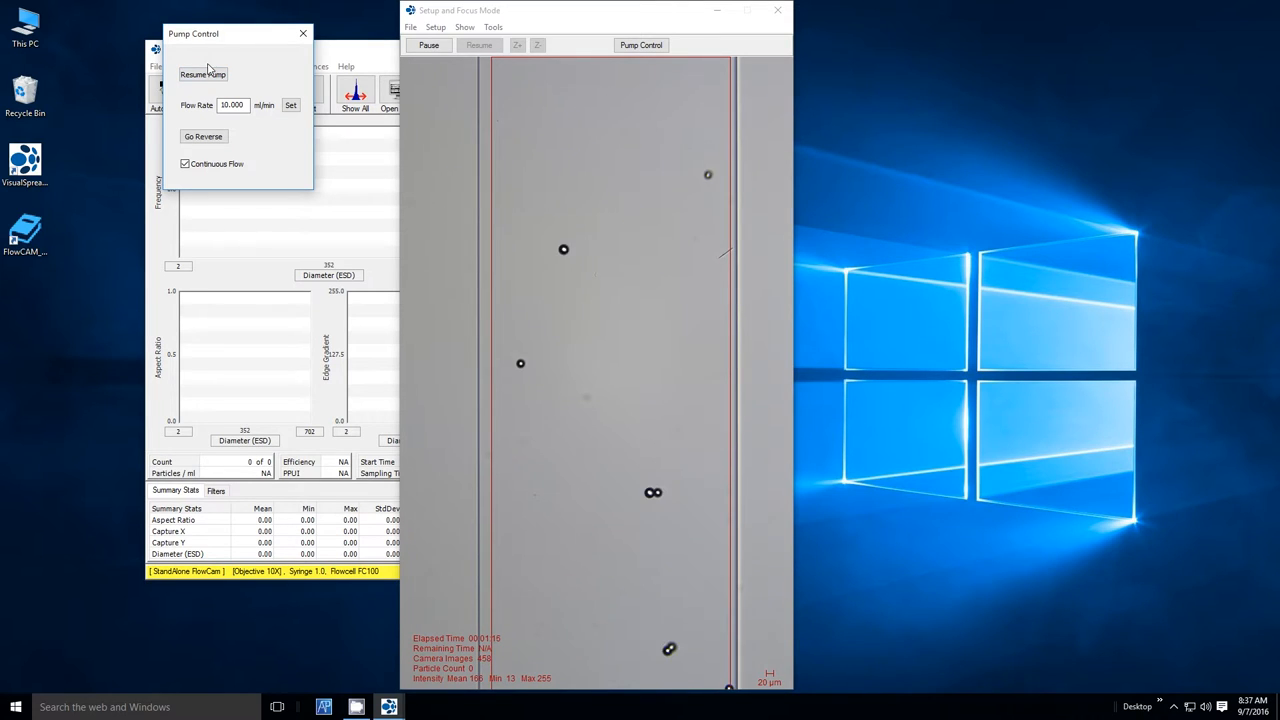
pyautogui.moveTo(378, 56)
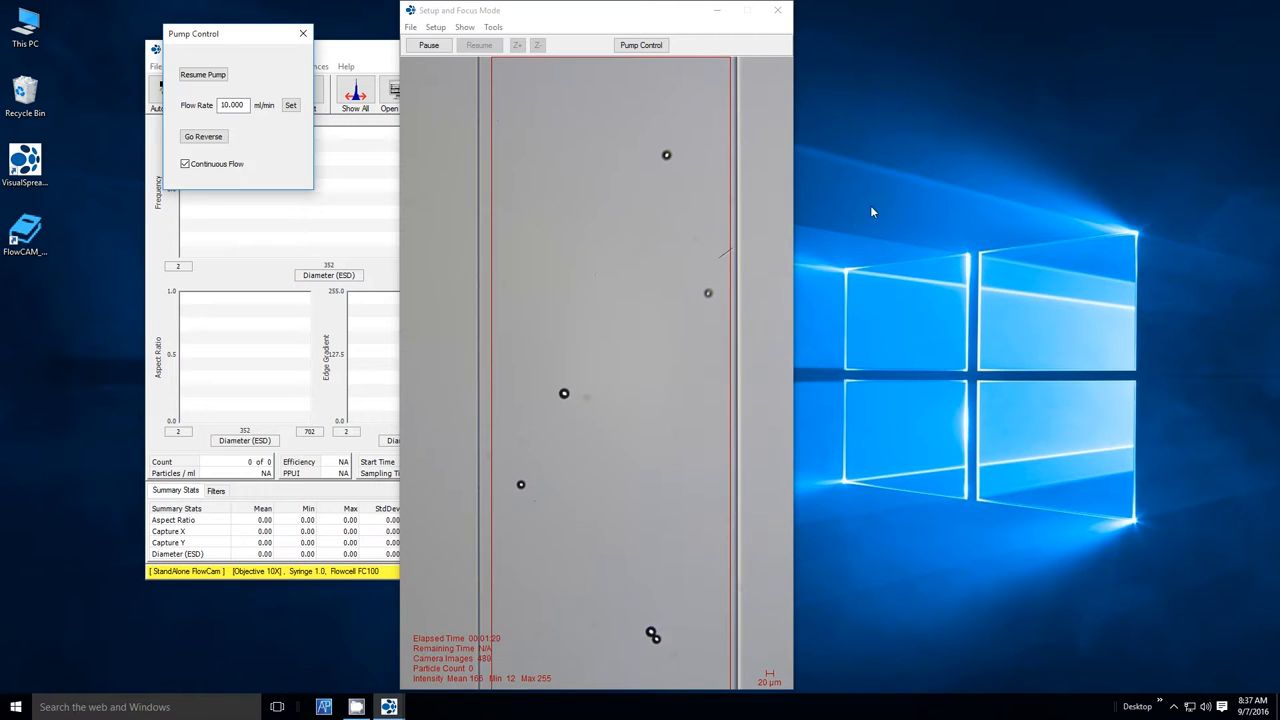
pyautogui.click(232, 56)
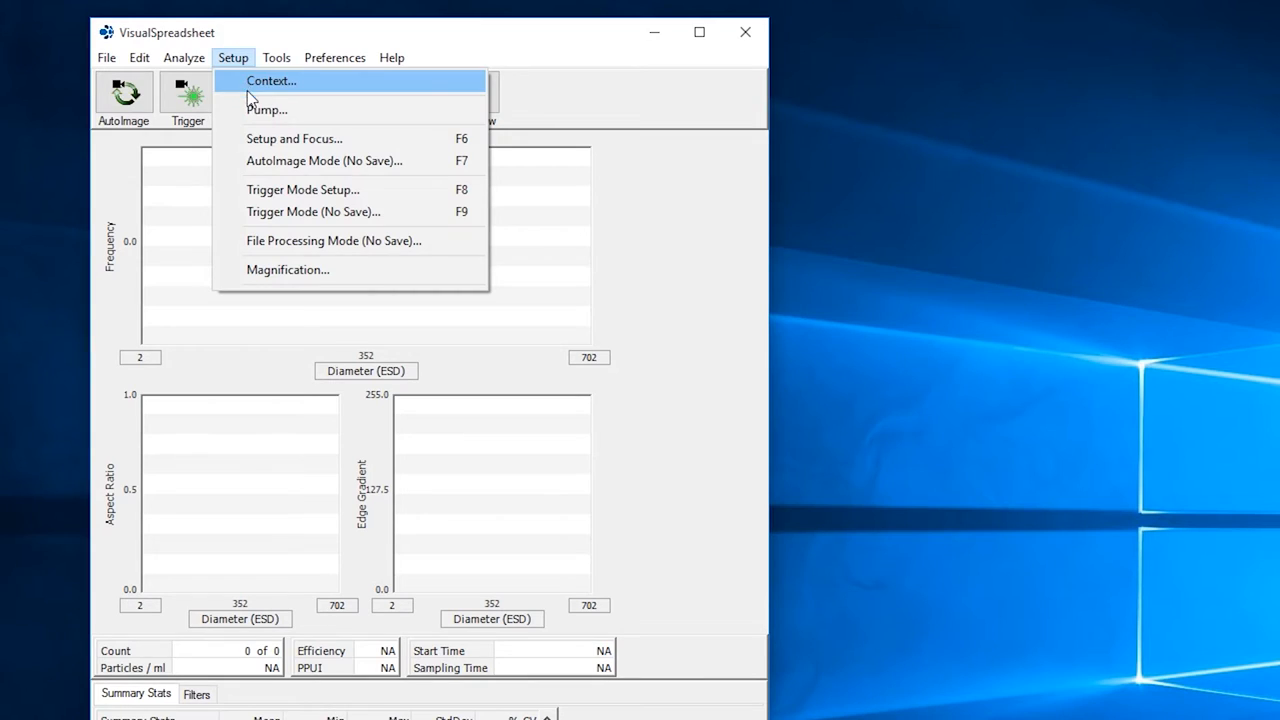
# Step: Show the Context dialog's Fluidics values: 0.1800 ml sample, 0.150 ml/min, 6 fps
pyautogui.click(268, 110)
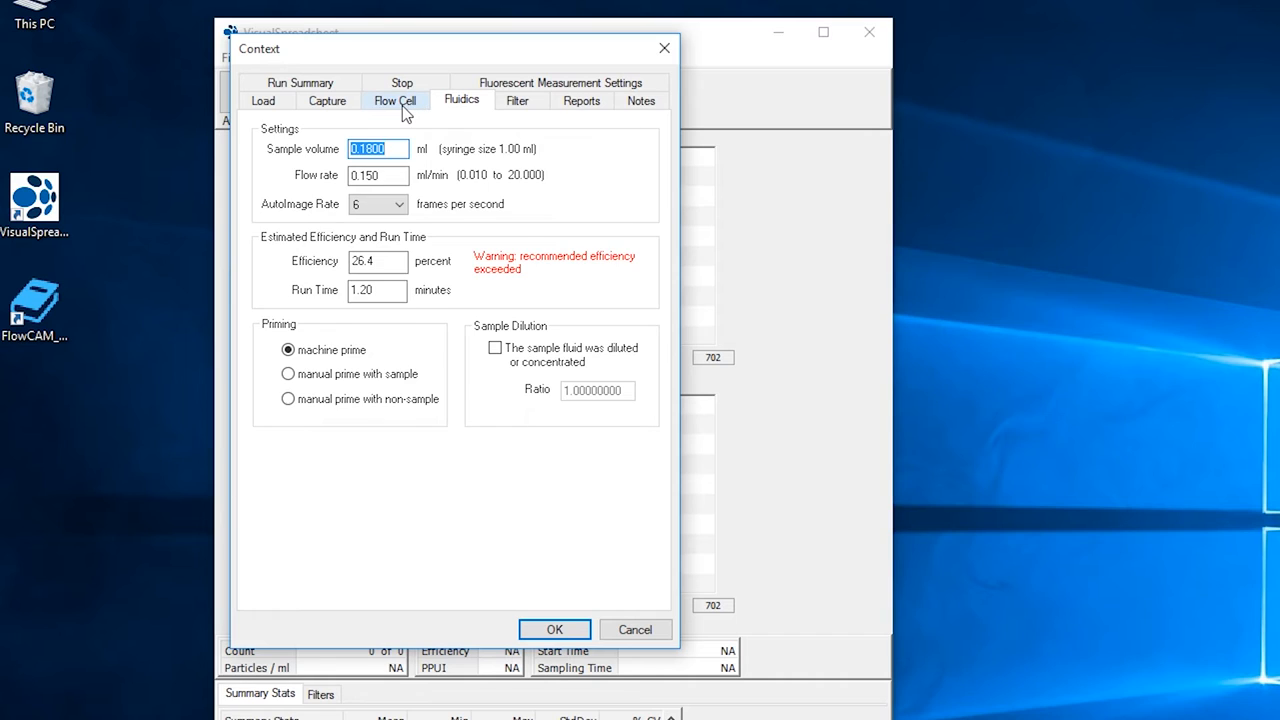
# Step: Review the Fluorescent Measurement Settings with 4.17-6.84 thresholds and proceed to Stop Conditions
pyautogui.click(560, 82)
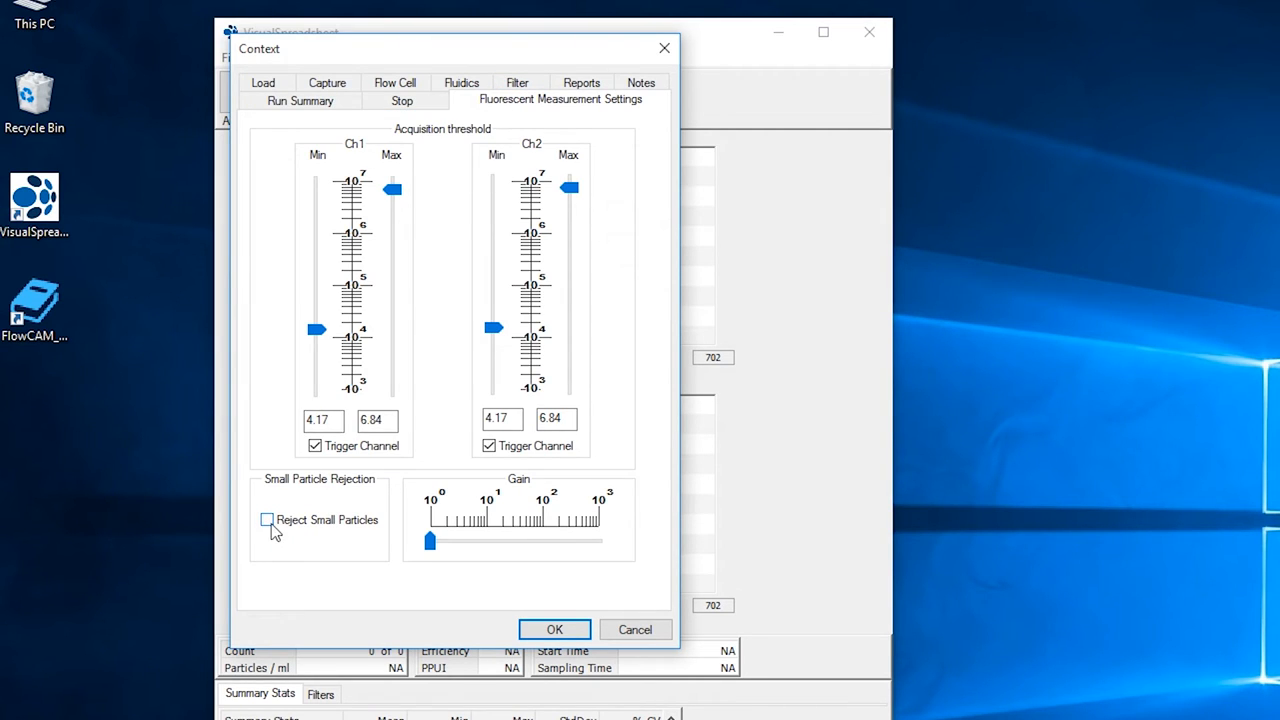
pyautogui.click(554, 628)
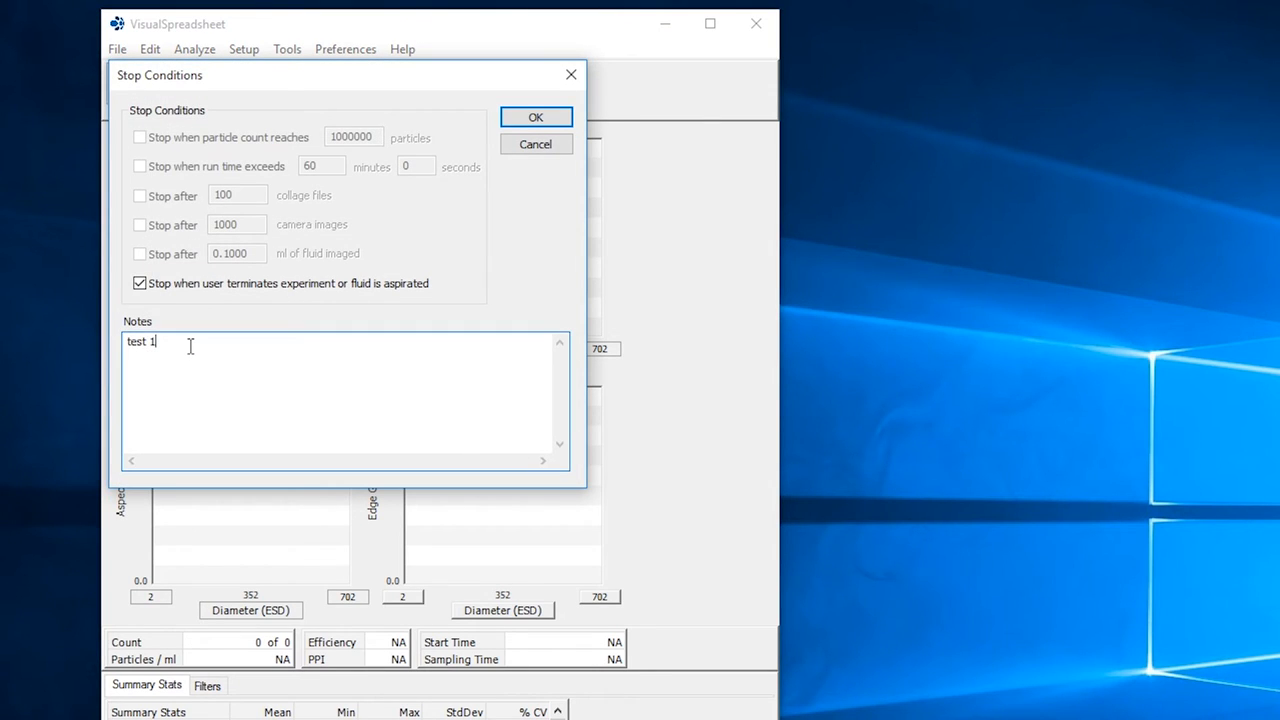
# Step: Note the run as 'test 2' and save it as list file 251-092122 to start AutoImage
pyautogui.write('2')
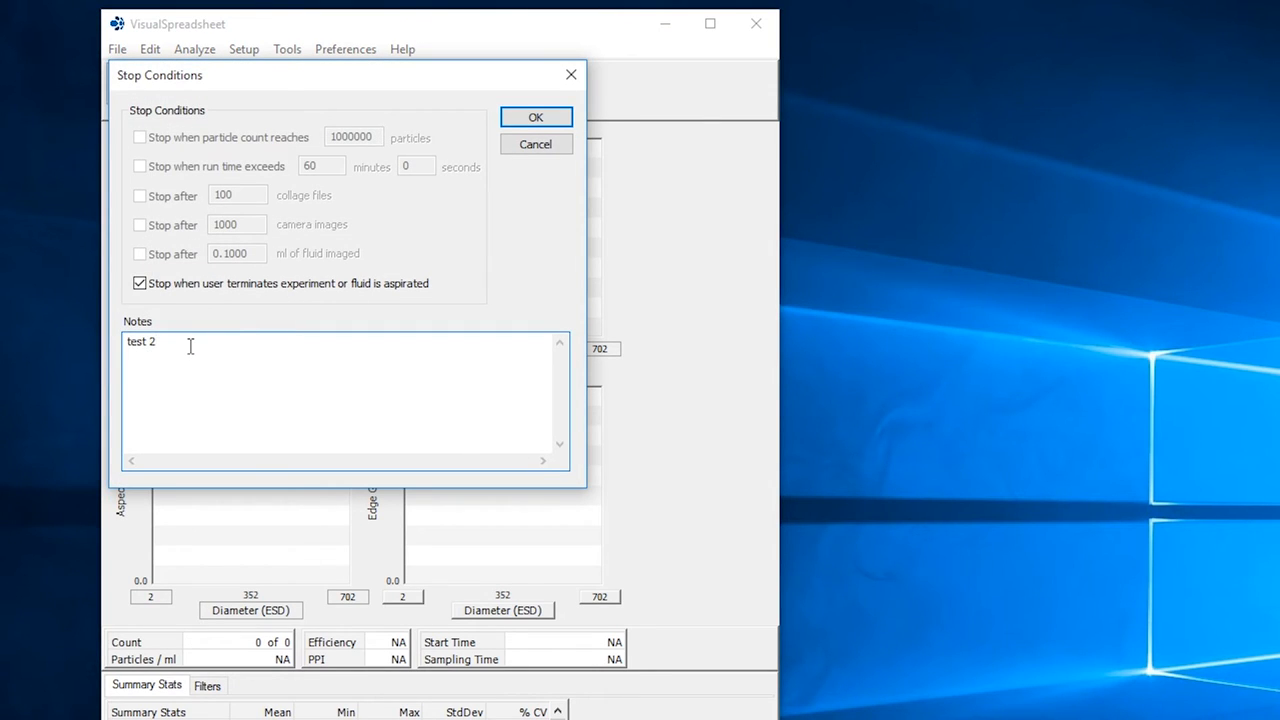
pyautogui.click(536, 116)
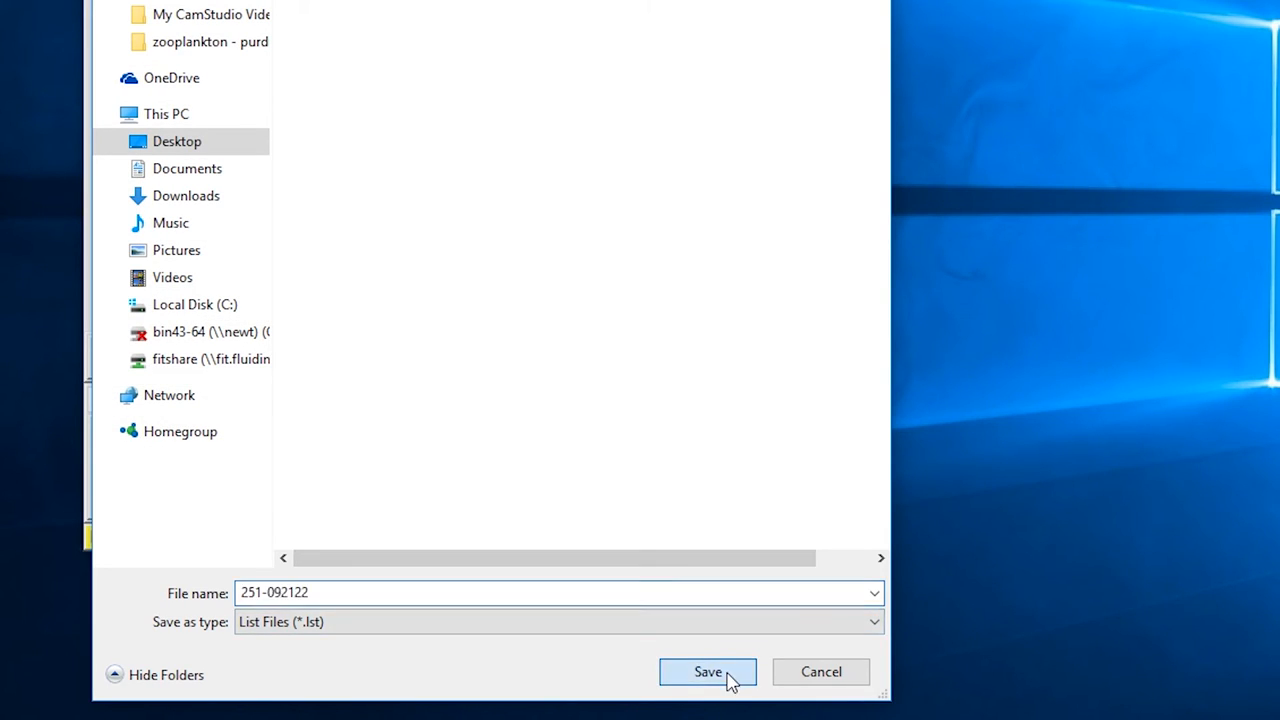
pyautogui.click(708, 672)
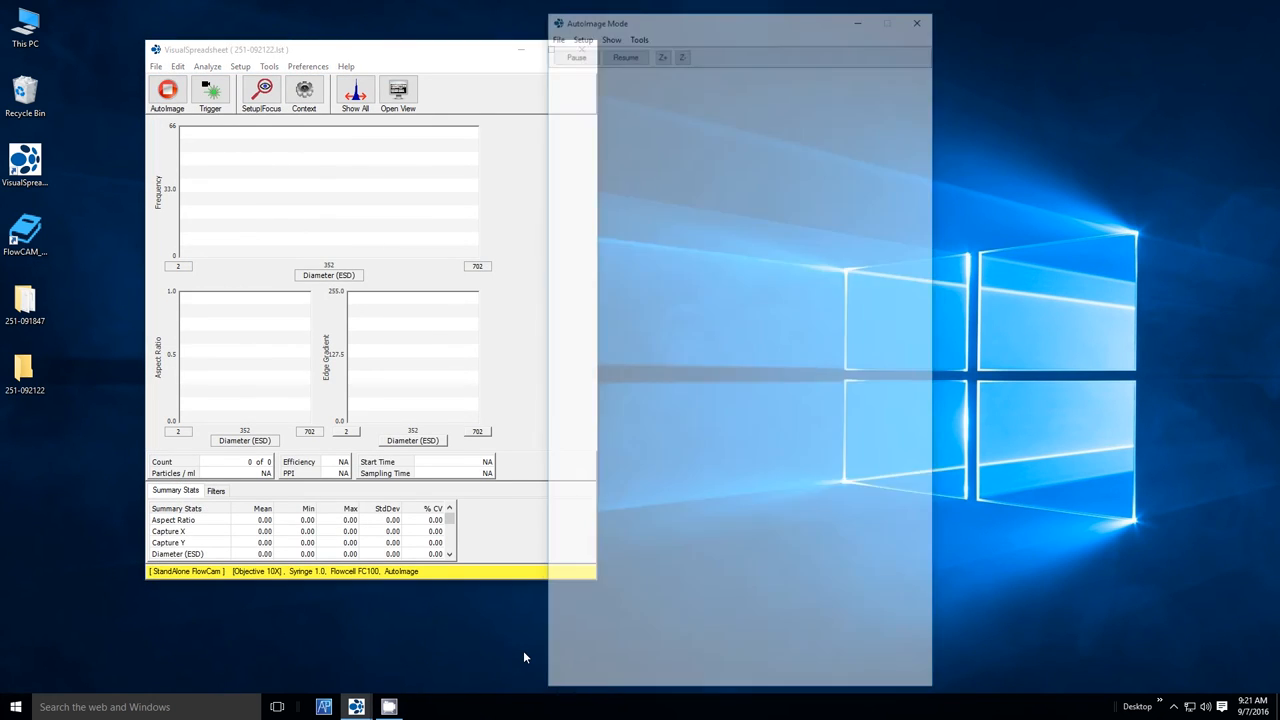